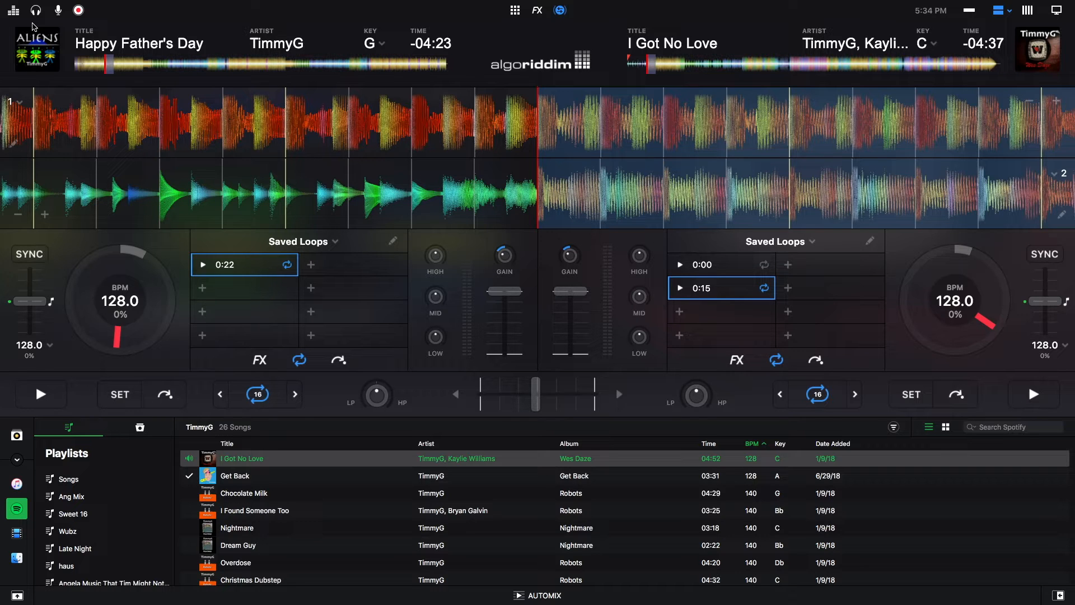
# - Audition the Happy Father's Day loop, then start I Got No Love on deck 2 against it
pyautogui.click(41, 394)
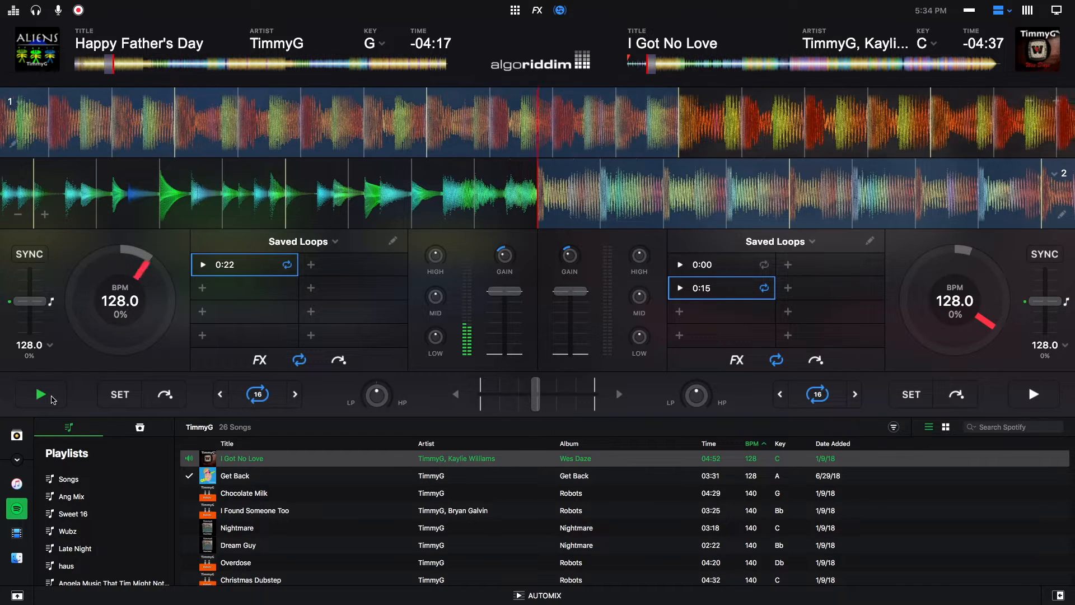
pyautogui.click(40, 393)
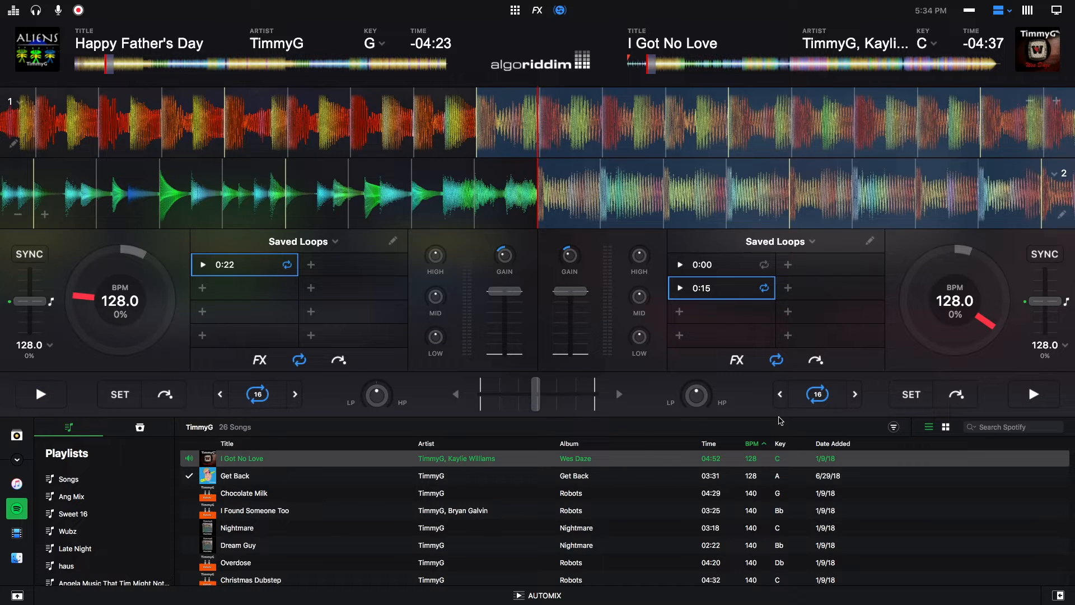
pyautogui.click(1033, 393)
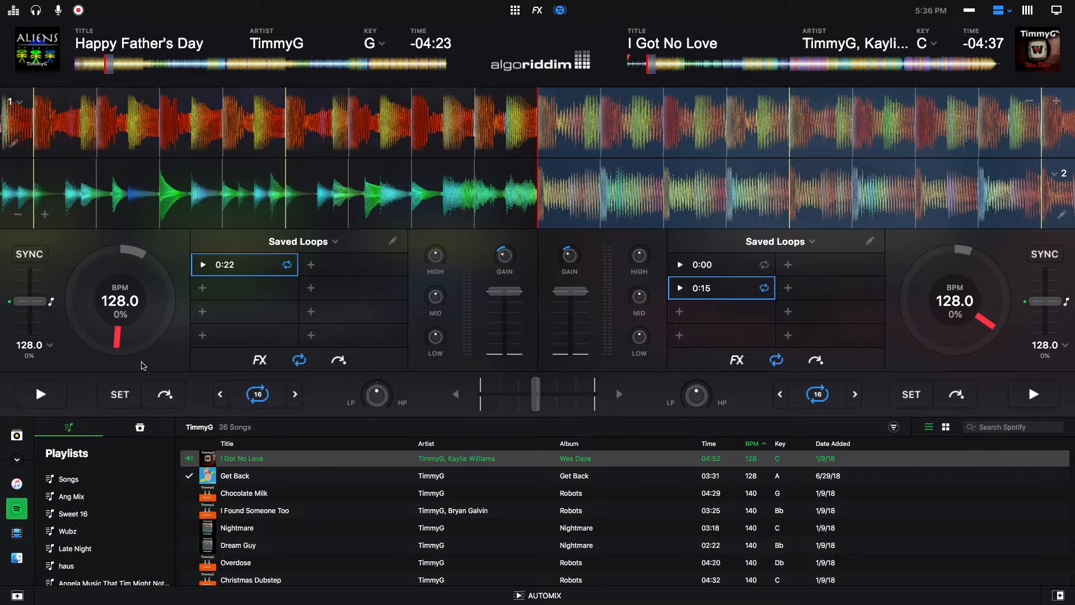
pyautogui.click(40, 393)
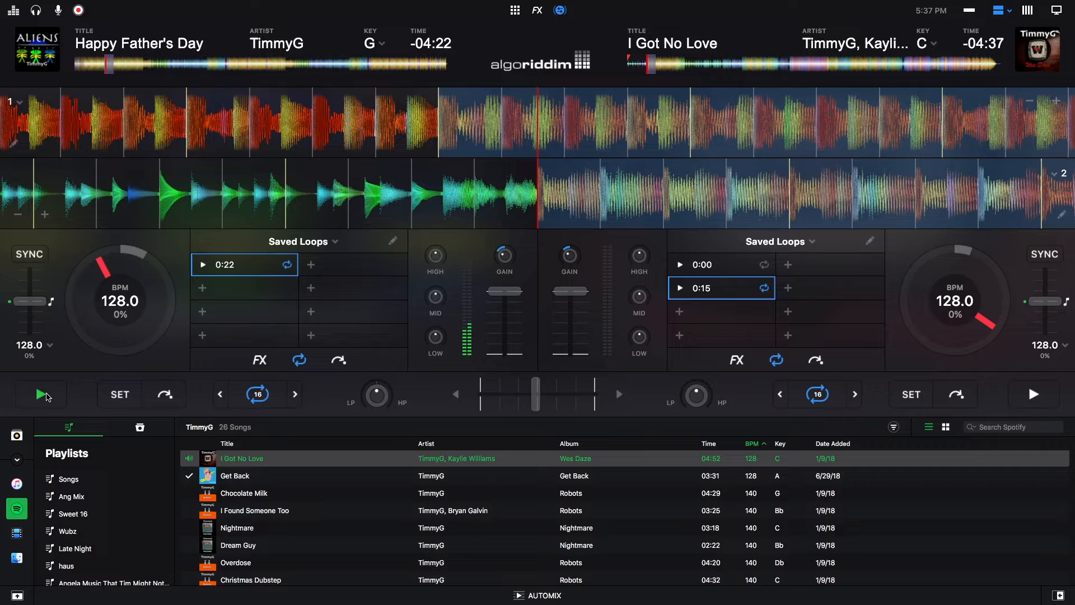
# - Play Happy Father's Day alongside the 129 BPM I Got No Love loop, then stop deck 1
pyautogui.click(41, 393)
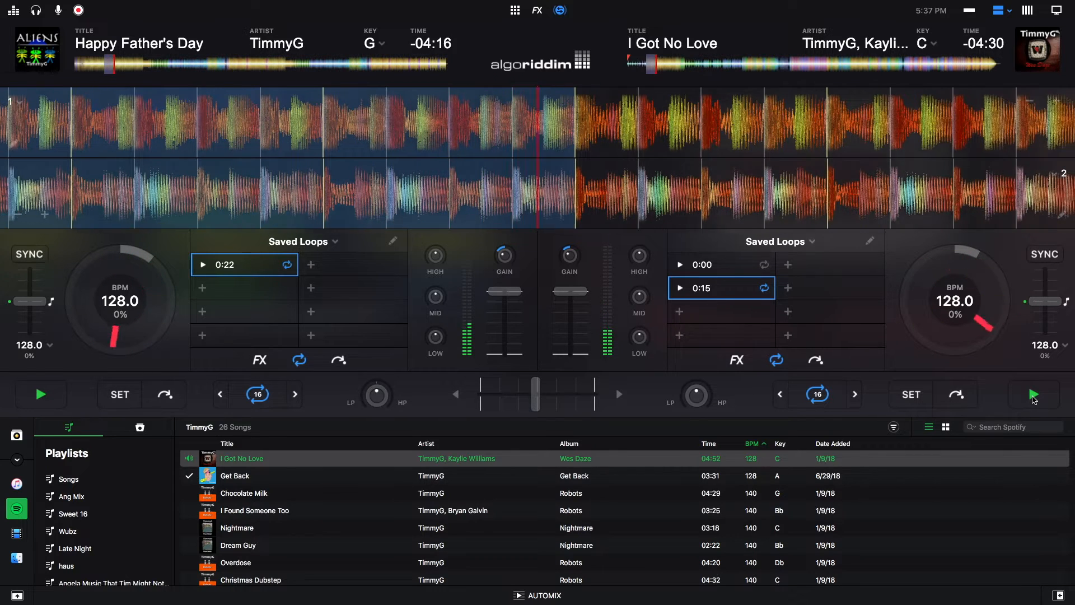
pyautogui.click(40, 393)
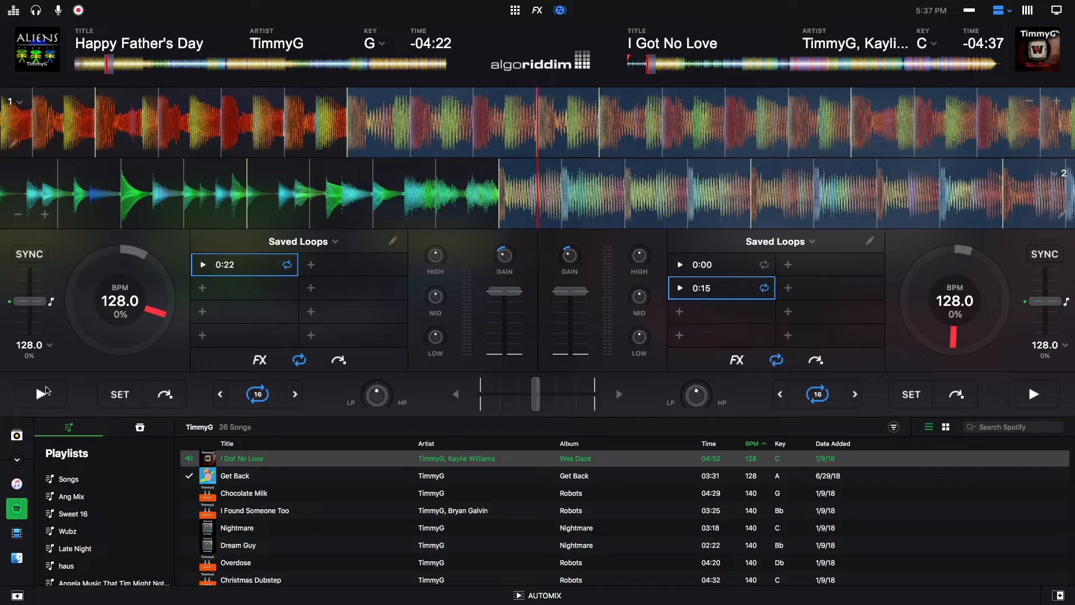
pyautogui.moveTo(67, 386)
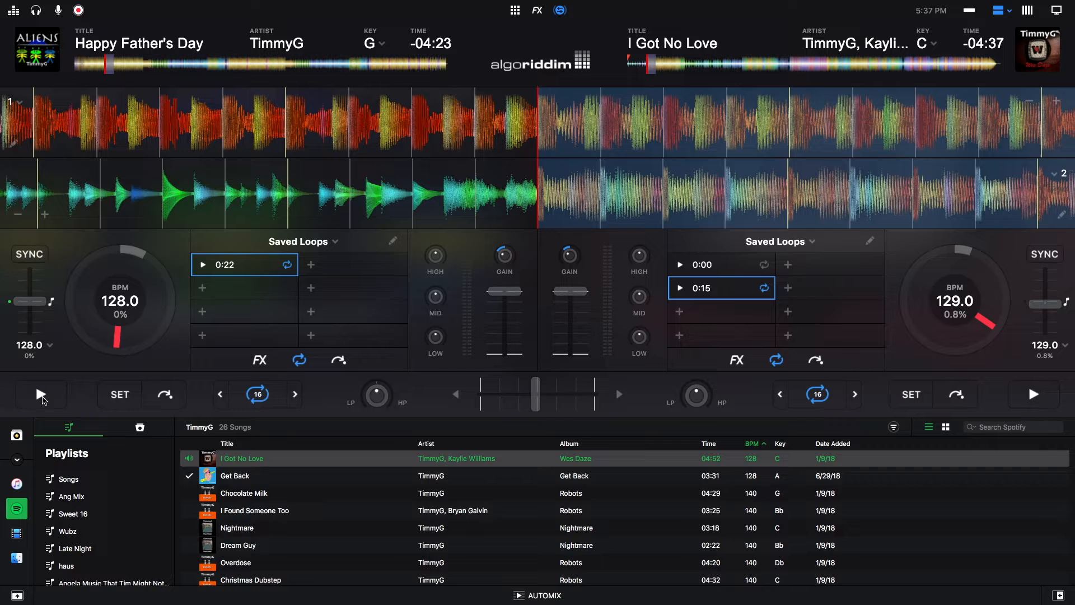
pyautogui.click(41, 395)
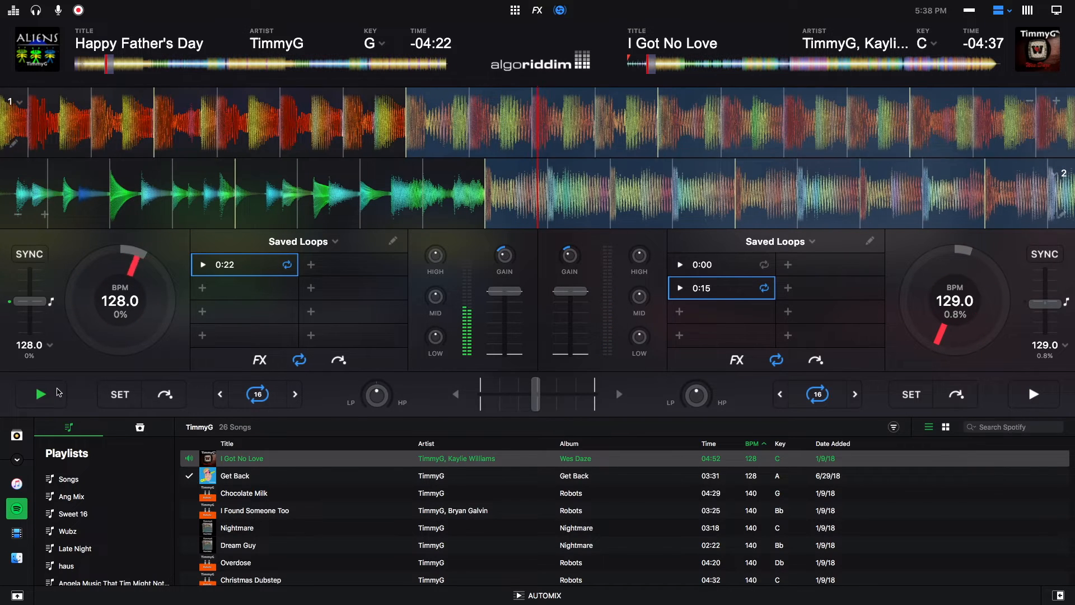
pyautogui.click(40, 393)
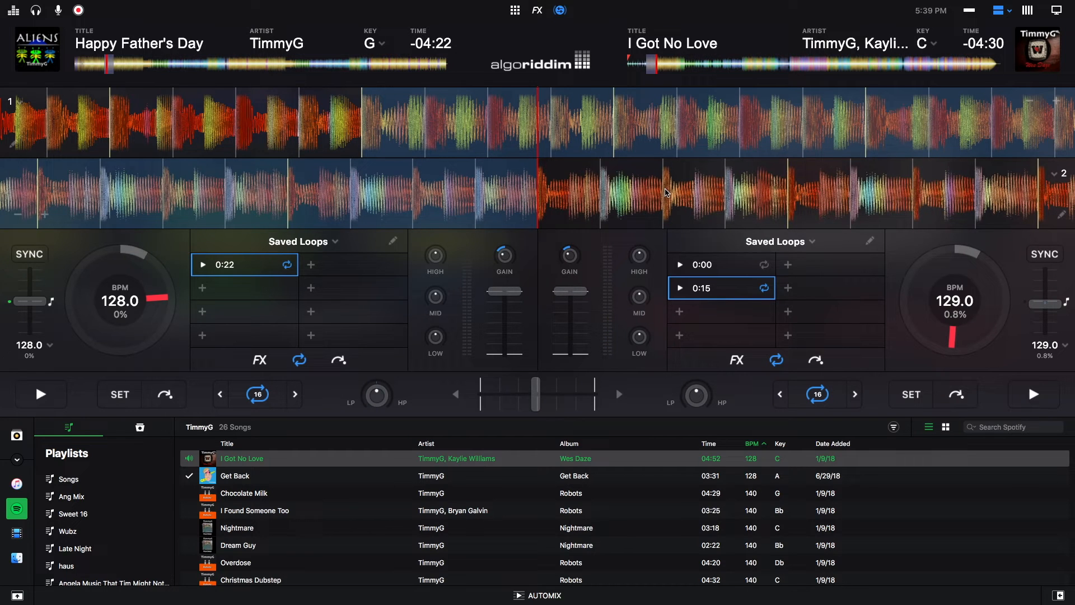
pyautogui.click(1034, 393)
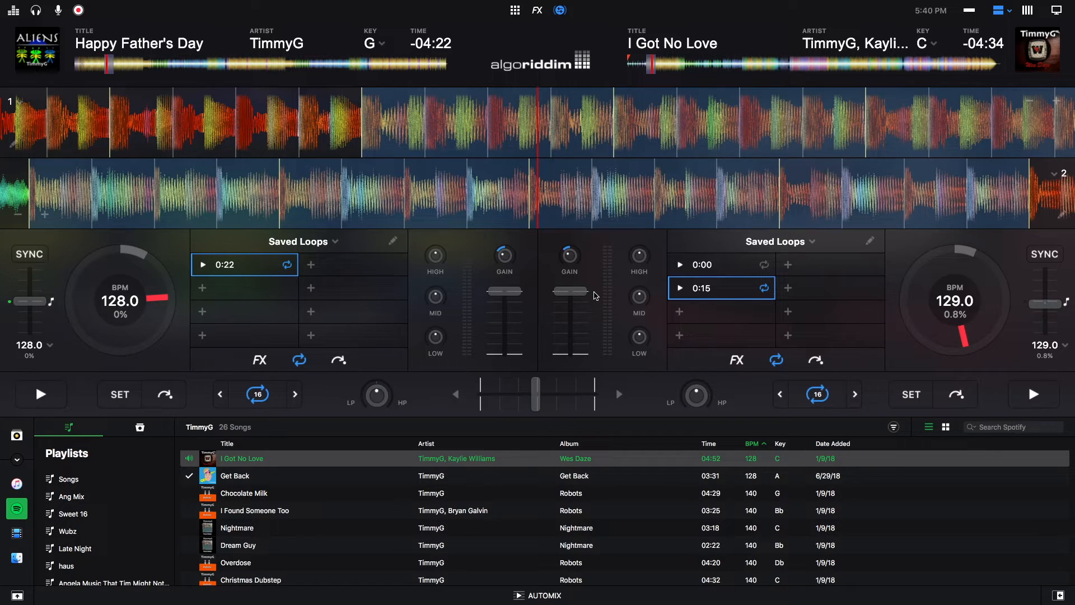
pyautogui.moveTo(439, 250)
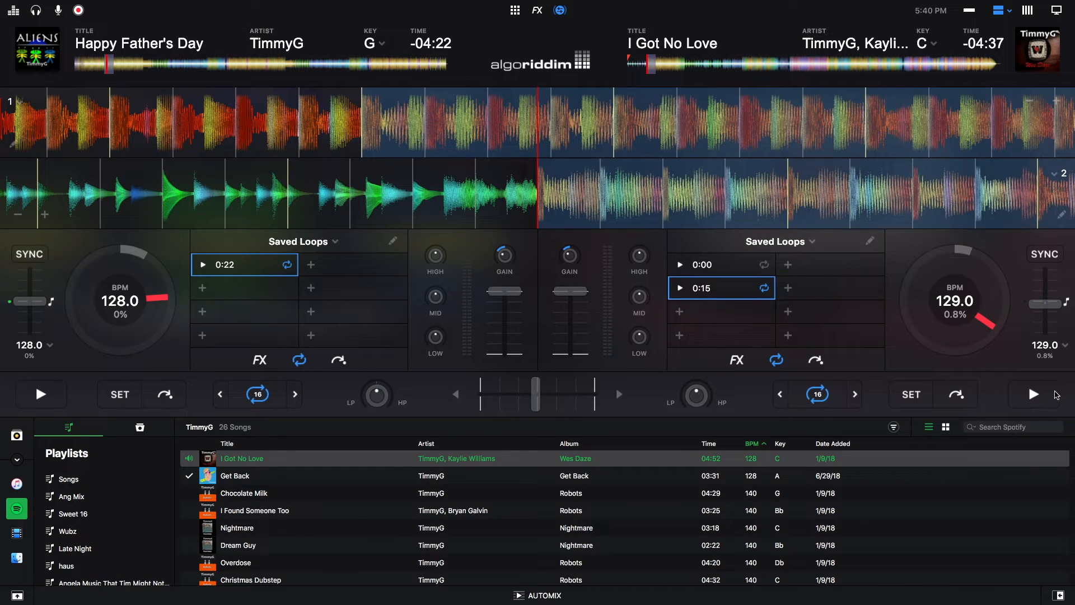
pyautogui.click(1034, 393)
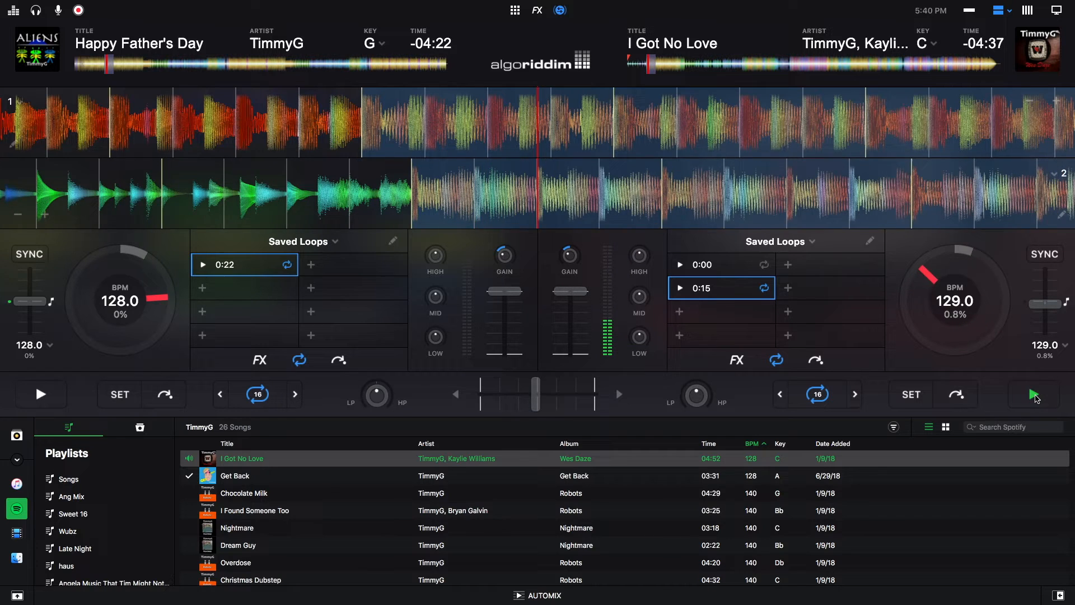
pyautogui.click(1035, 394)
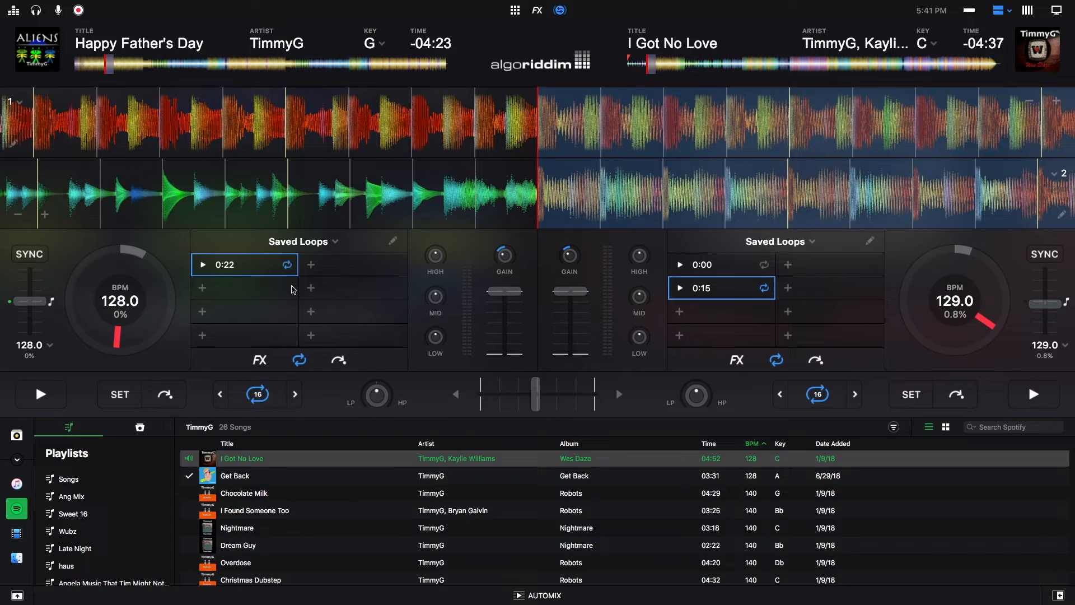
pyautogui.moveTo(65, 343)
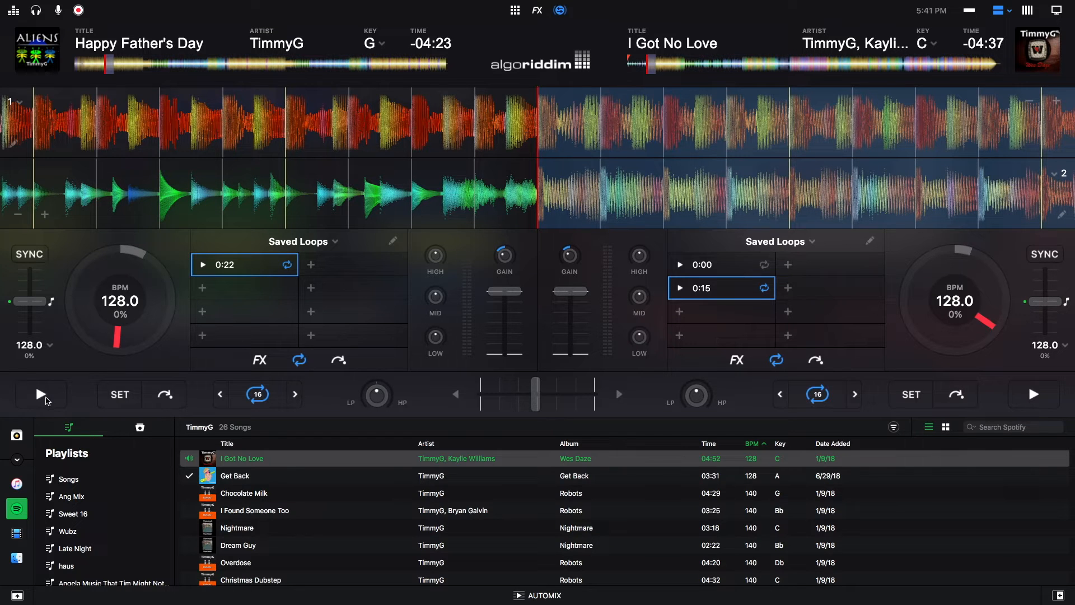
# - Play the Happy Father's Day loop and stop the I Got No Love loop at 128 BPM
pyautogui.click(40, 393)
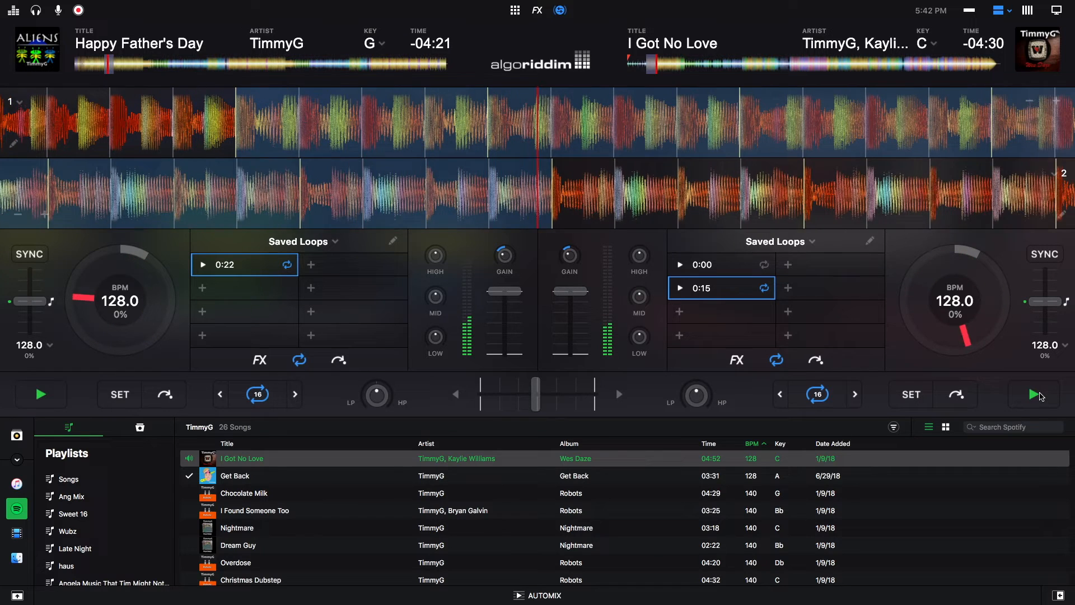
pyautogui.click(1034, 393)
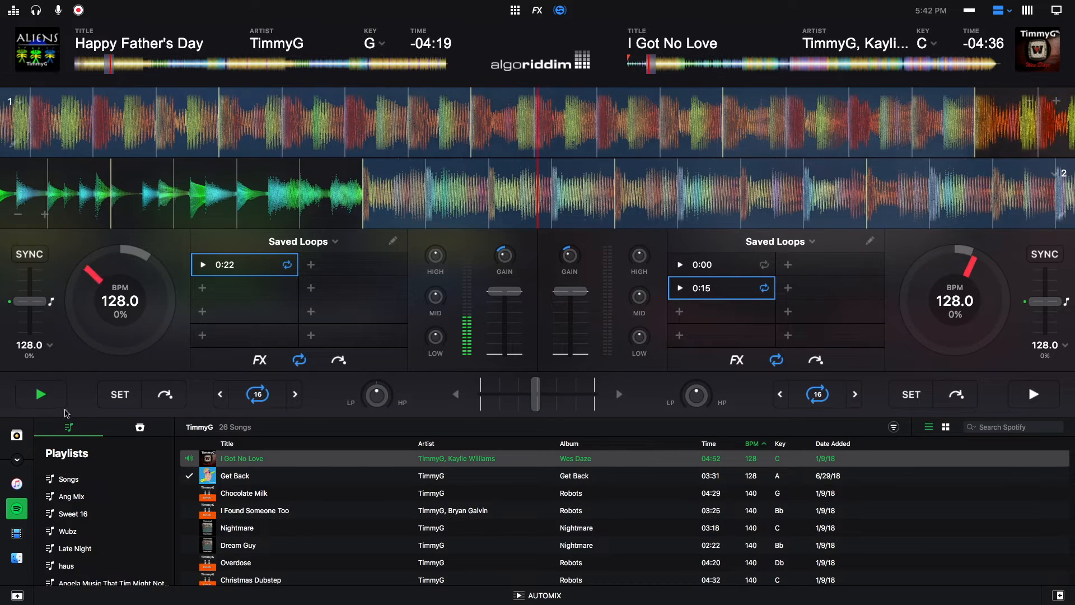
# - Restart the Happy Father's Day loop and pitch-bend nudge its beats into line with deck 2
pyautogui.click(41, 393)
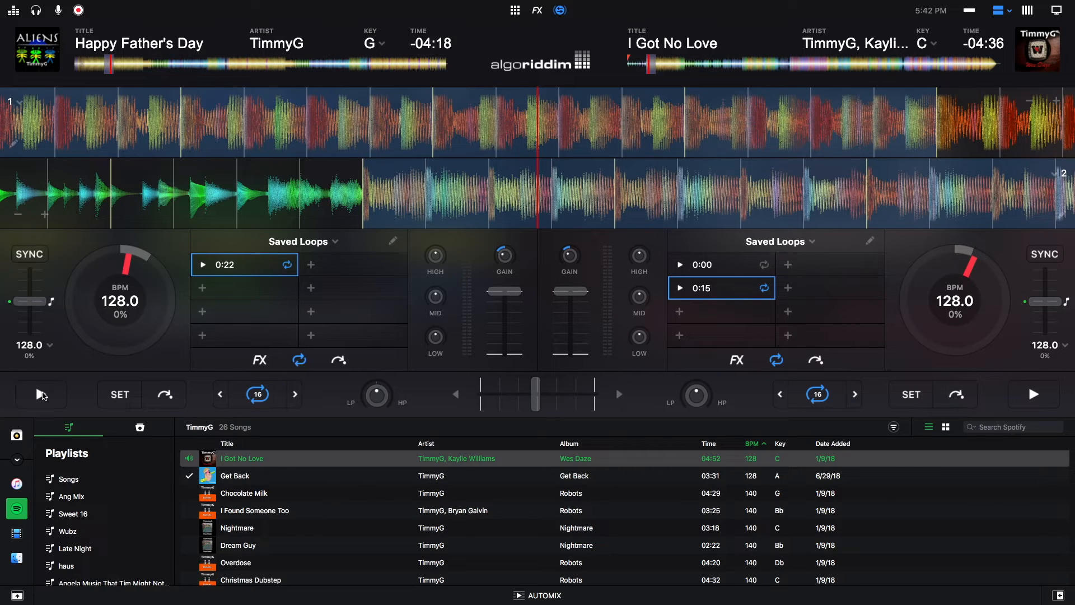
pyautogui.moveTo(10, 349)
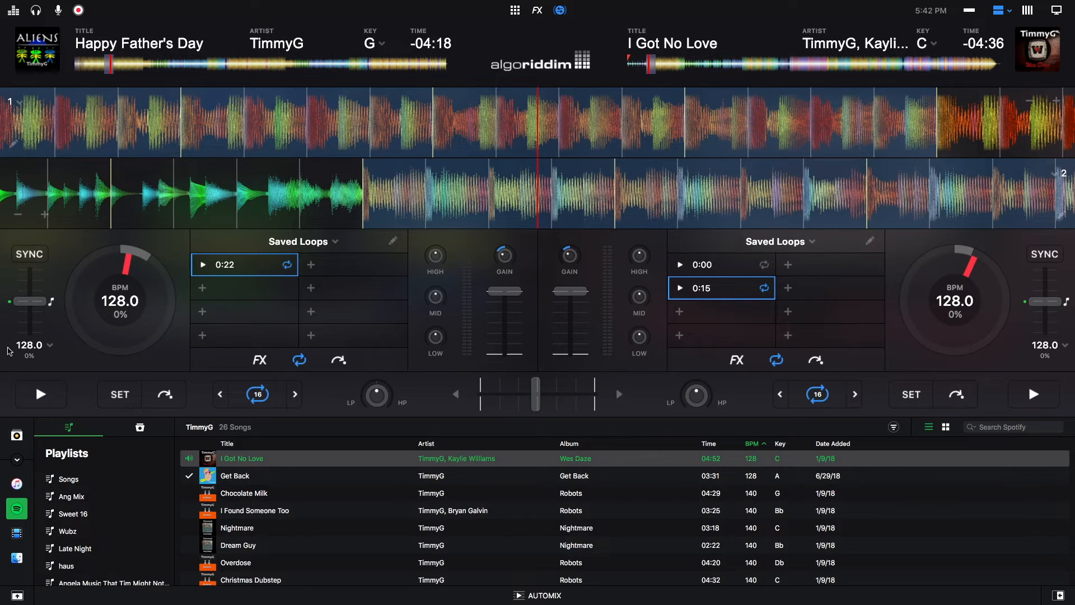
pyautogui.click(41, 393)
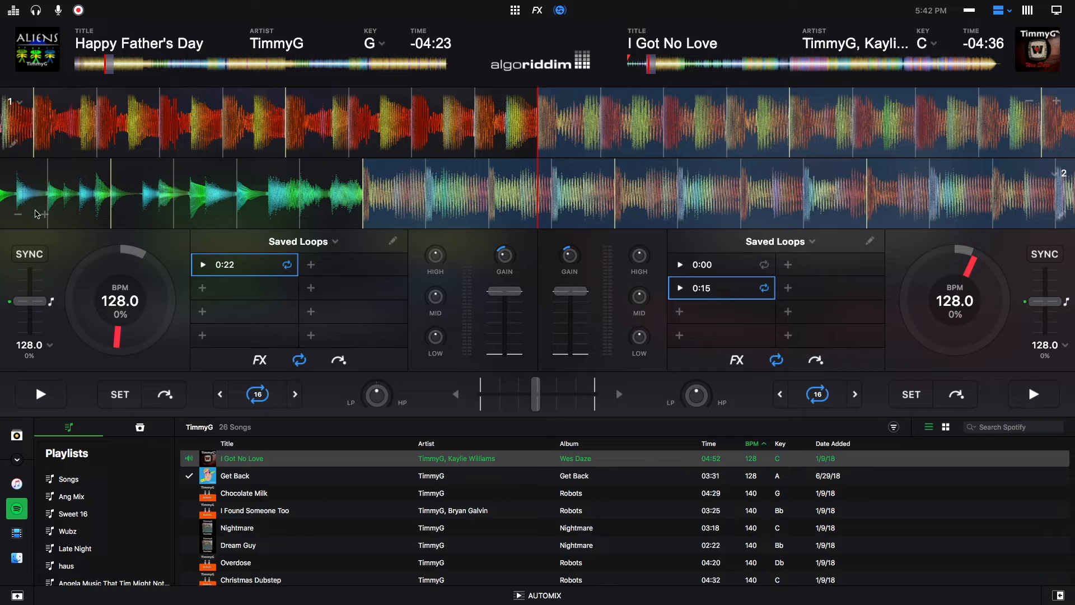
pyautogui.moveTo(21, 216)
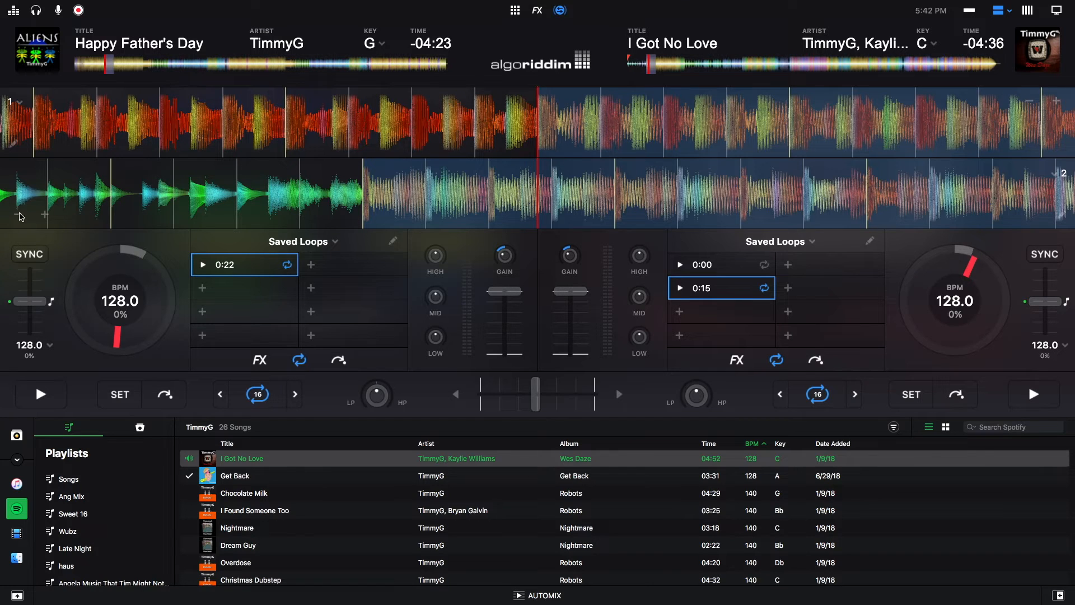
pyautogui.moveTo(117, 237)
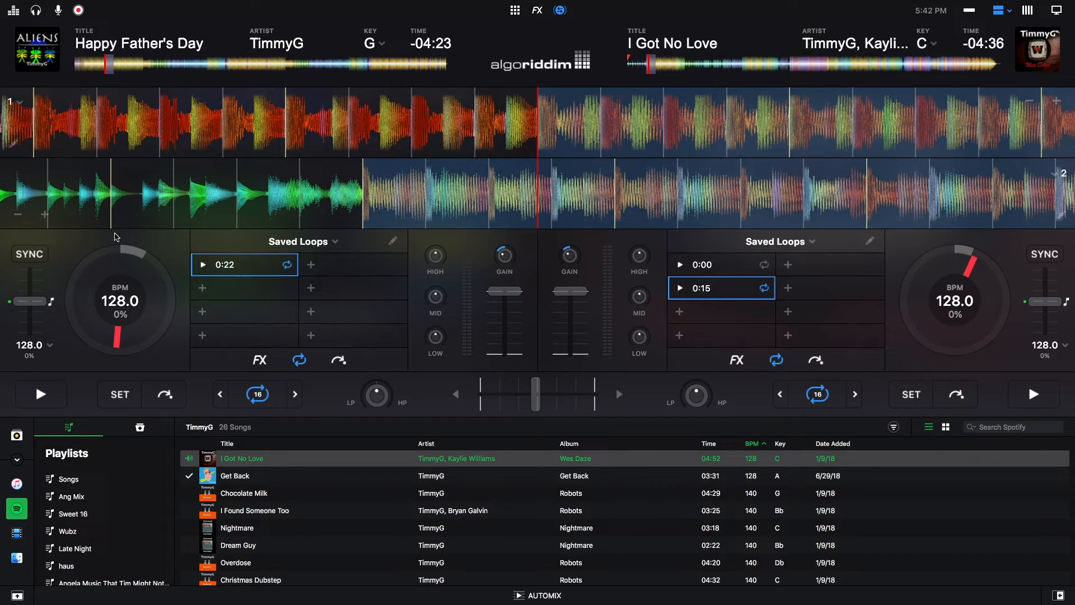
pyautogui.moveTo(1059, 99)
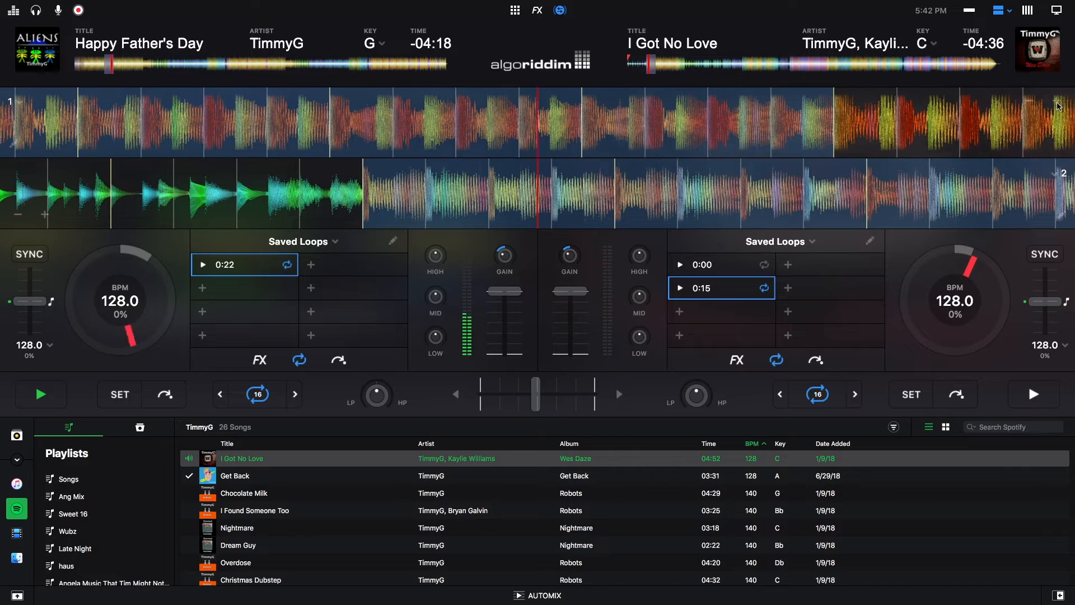
pyautogui.click(1058, 103)
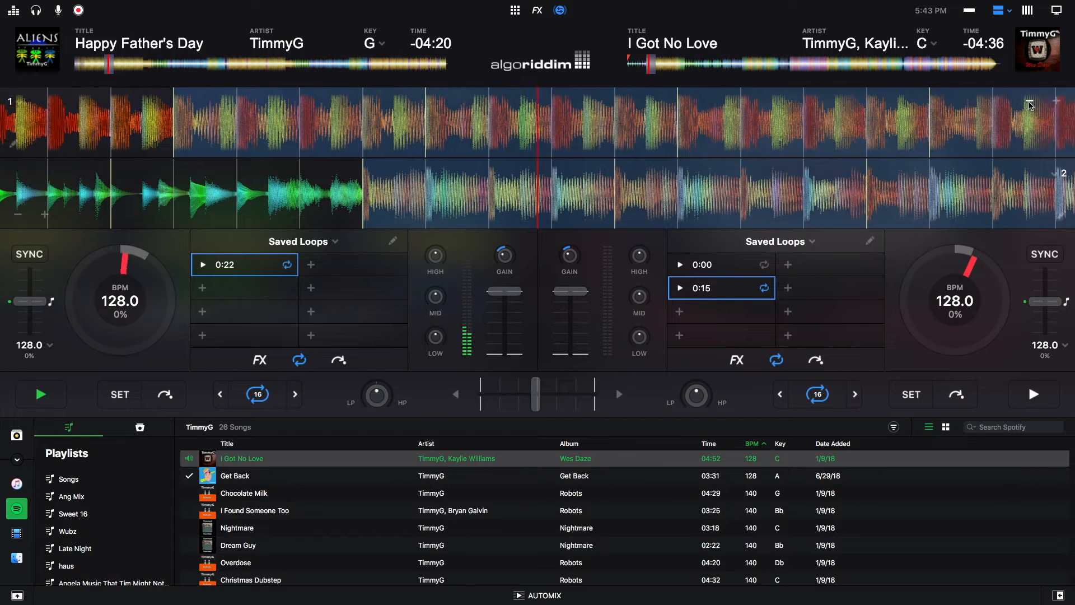
pyautogui.click(40, 393)
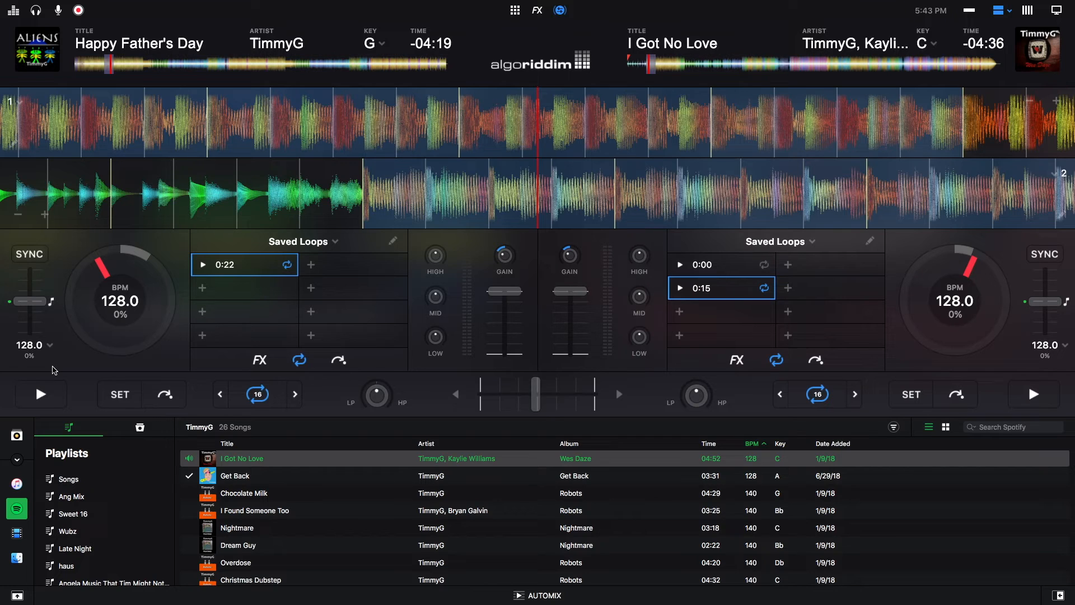
pyautogui.moveTo(54, 314)
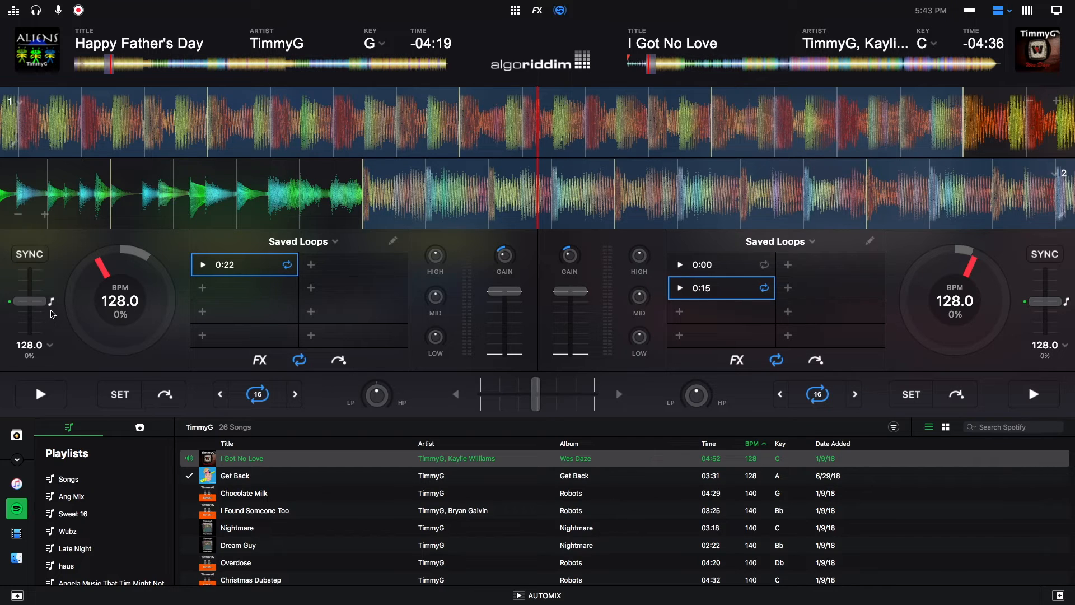
pyautogui.moveTo(55, 321)
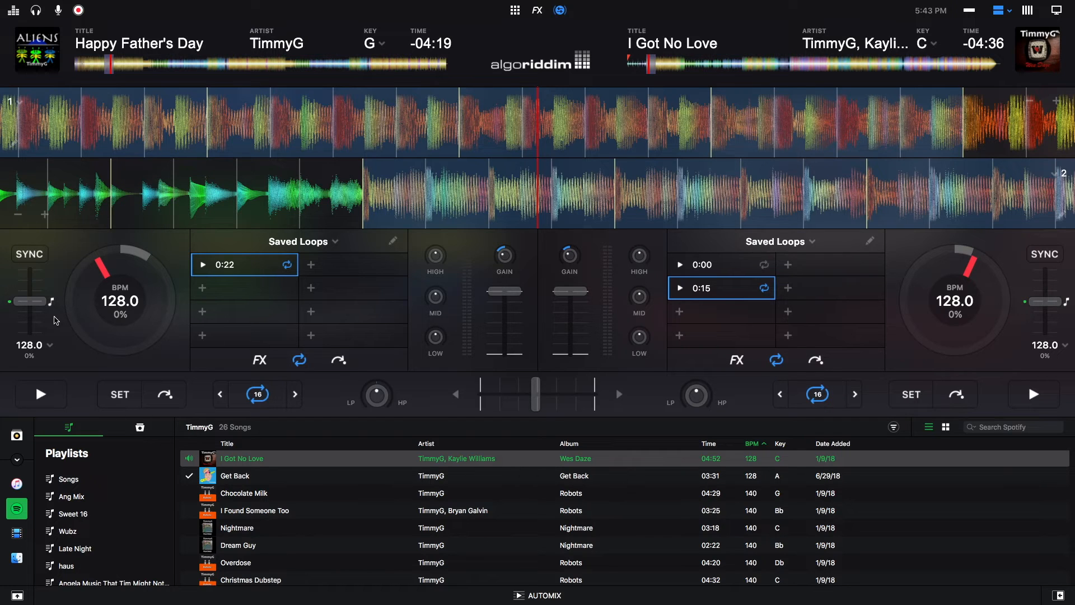
pyautogui.moveTo(55, 307)
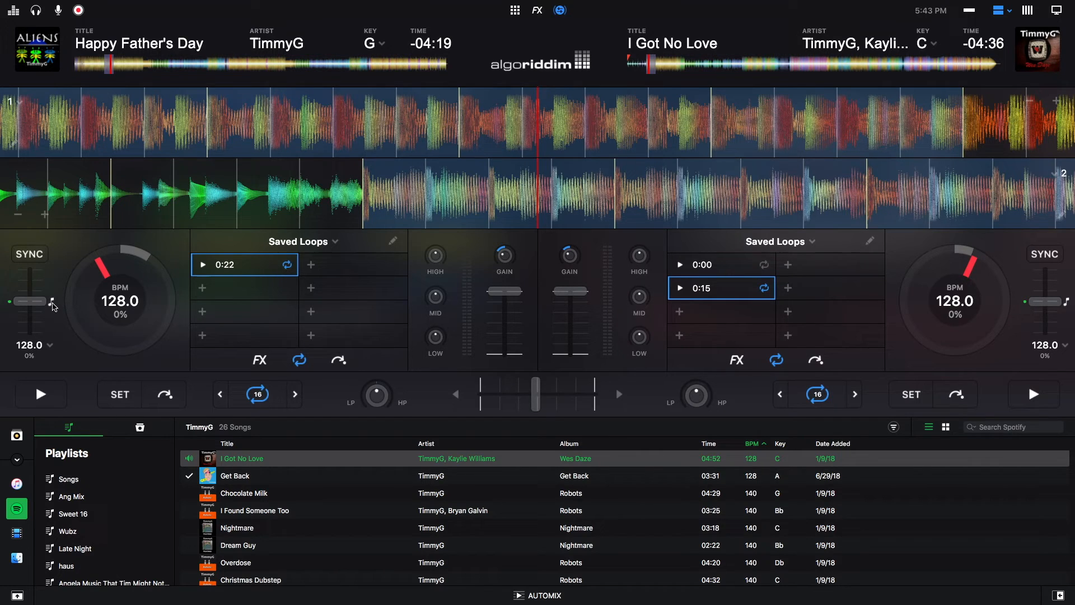
pyautogui.moveTo(64, 336)
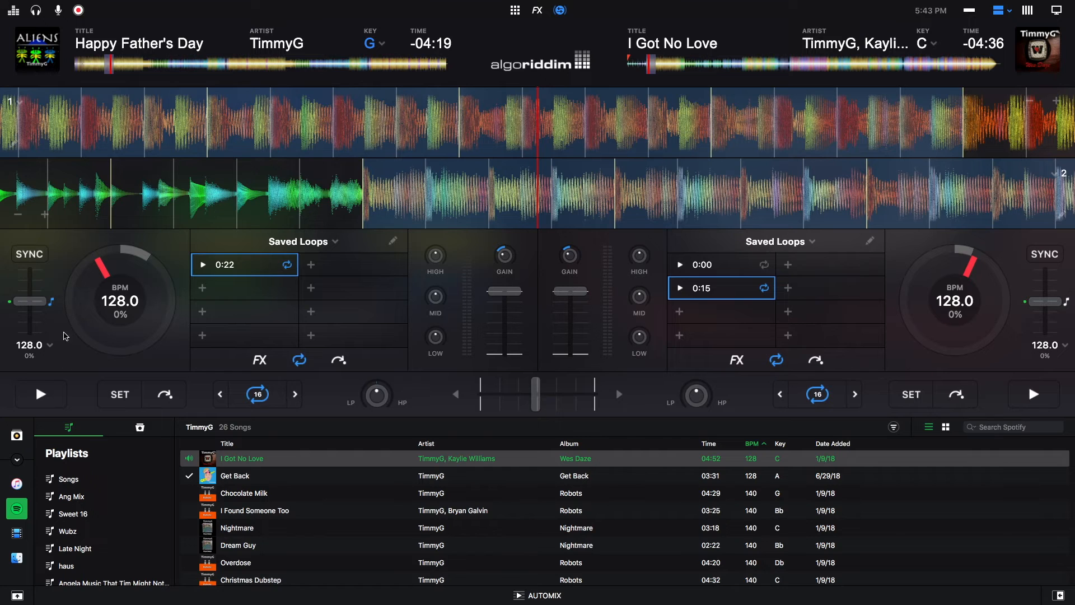
# - With deck 1's key locked, restart its loop and nudge the beats to line up by ear
pyautogui.click(40, 393)
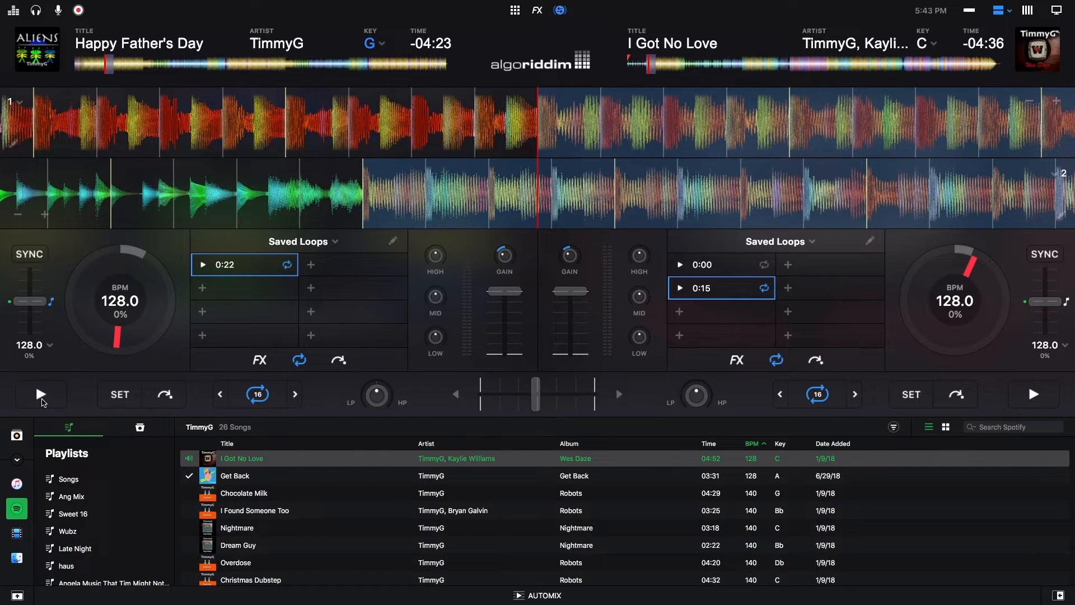
pyautogui.click(41, 393)
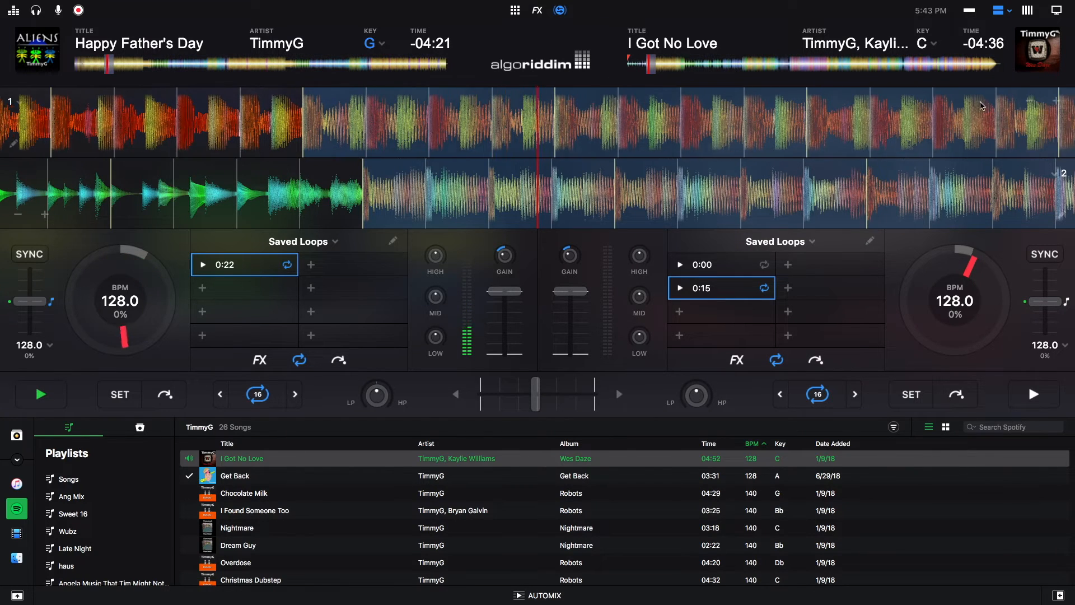
pyautogui.click(1057, 102)
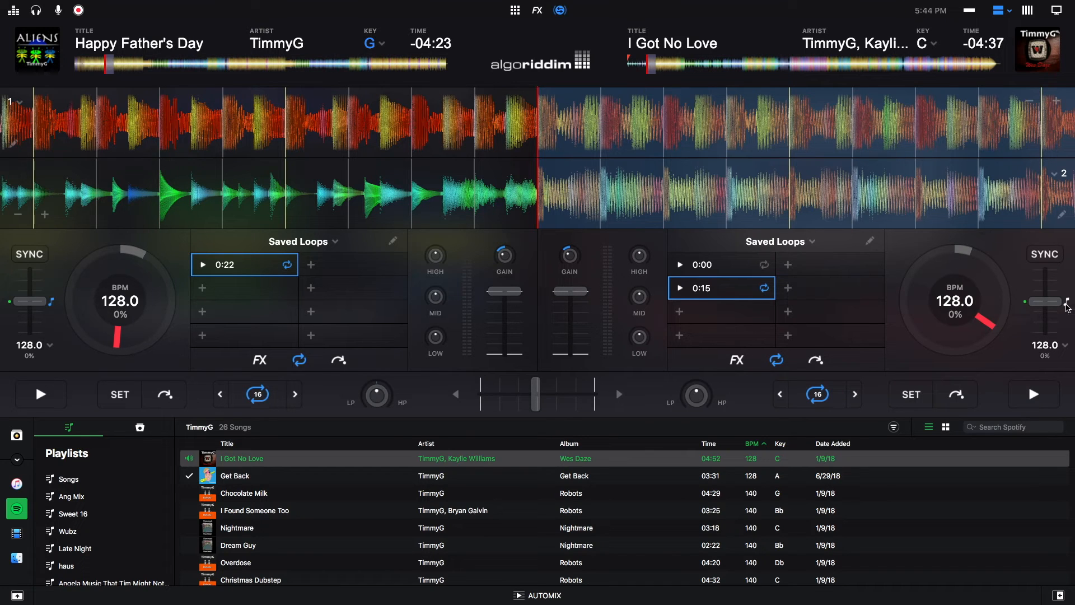
# - Lock deck 2's key, then play Happy Father's Day and I Got No Love together at 128 BPM
pyautogui.click(40, 393)
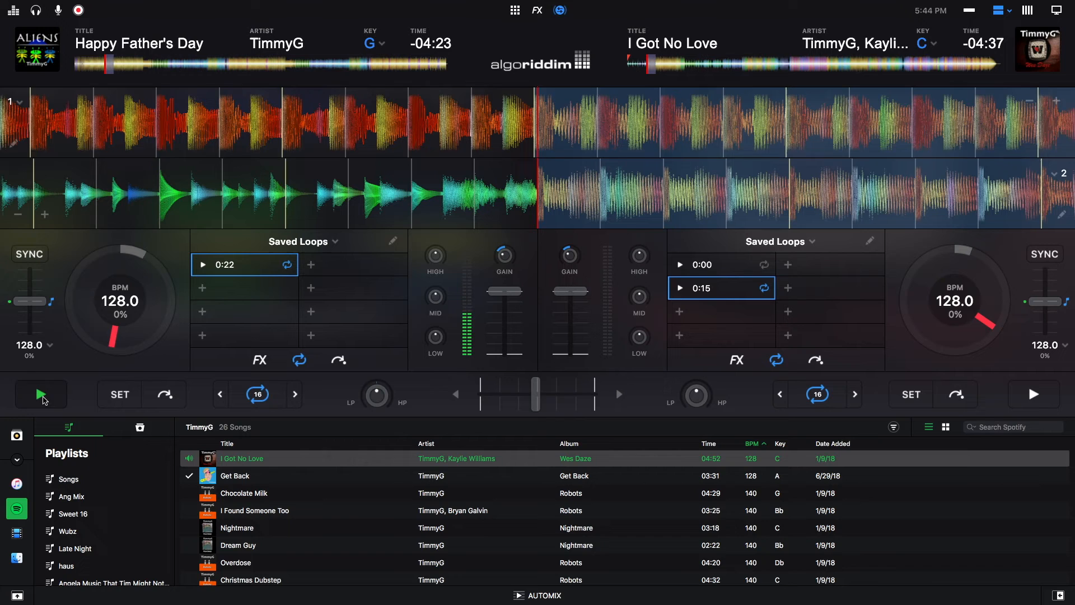
pyautogui.click(40, 393)
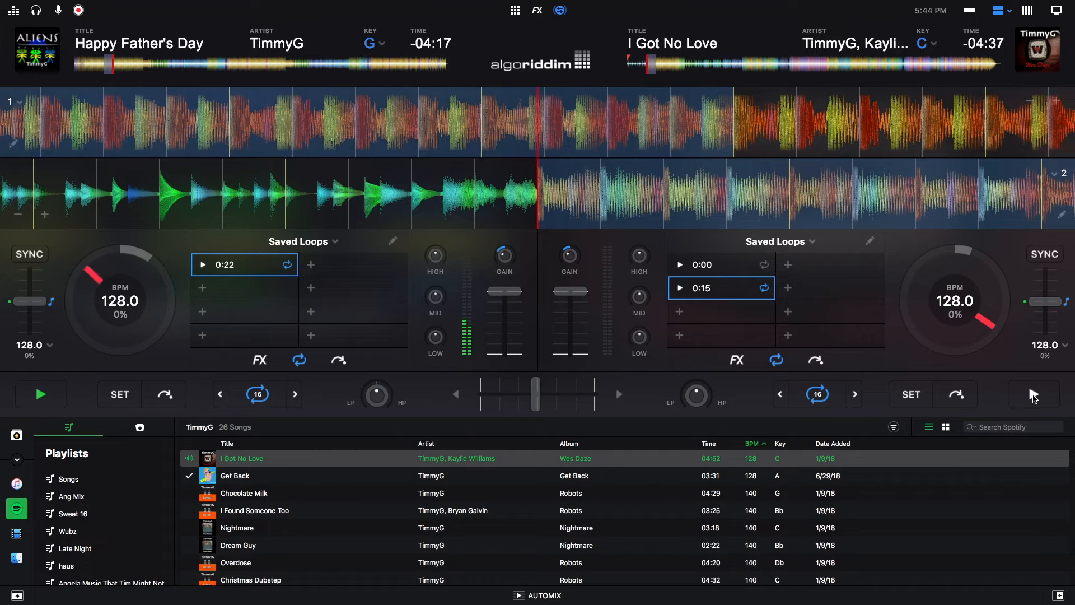
pyautogui.click(1034, 393)
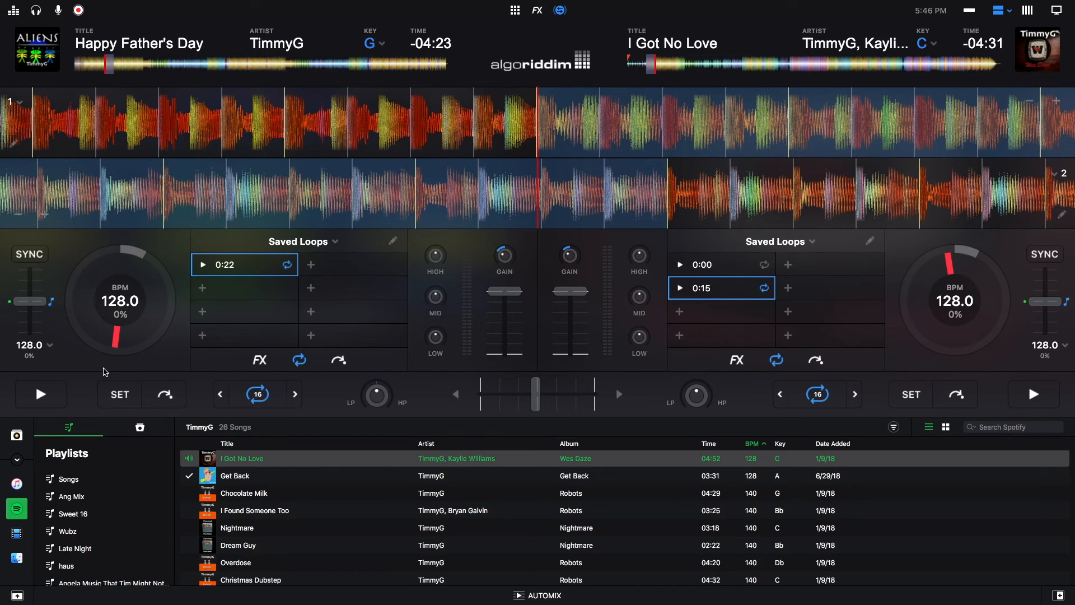
pyautogui.moveTo(193, 274)
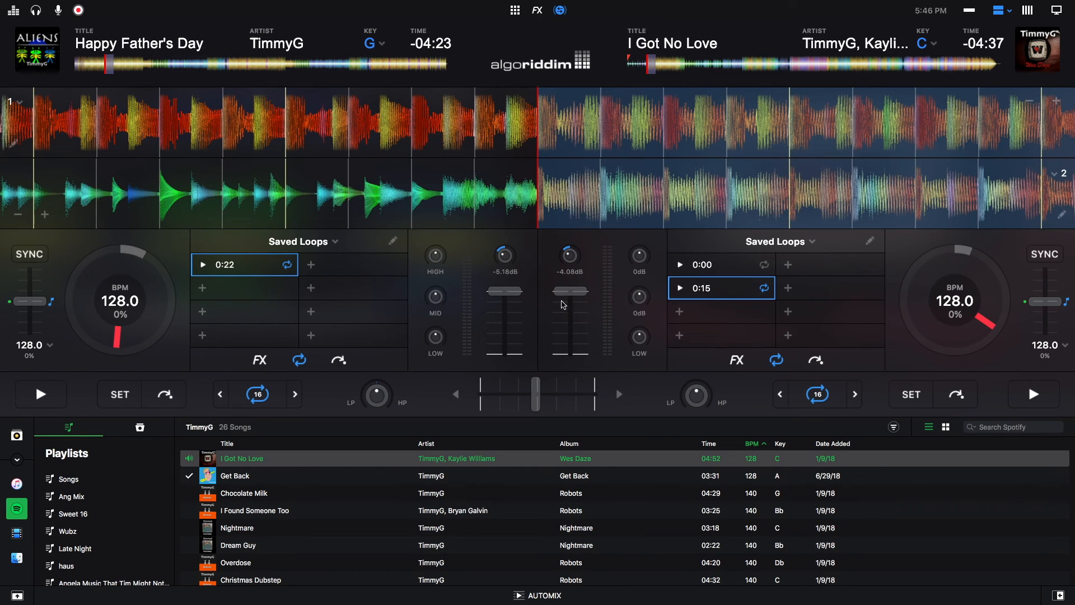
# - Play both loops, SYNC deck 2 to deck 1 for automatic beat-matching, then stop both decks
pyautogui.click(40, 393)
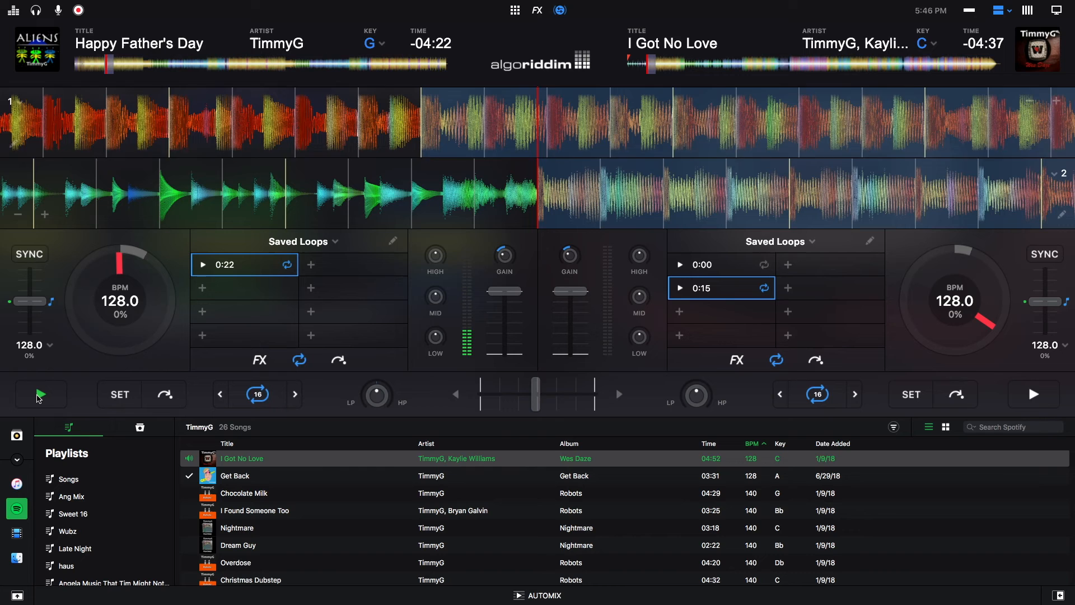
pyautogui.click(41, 394)
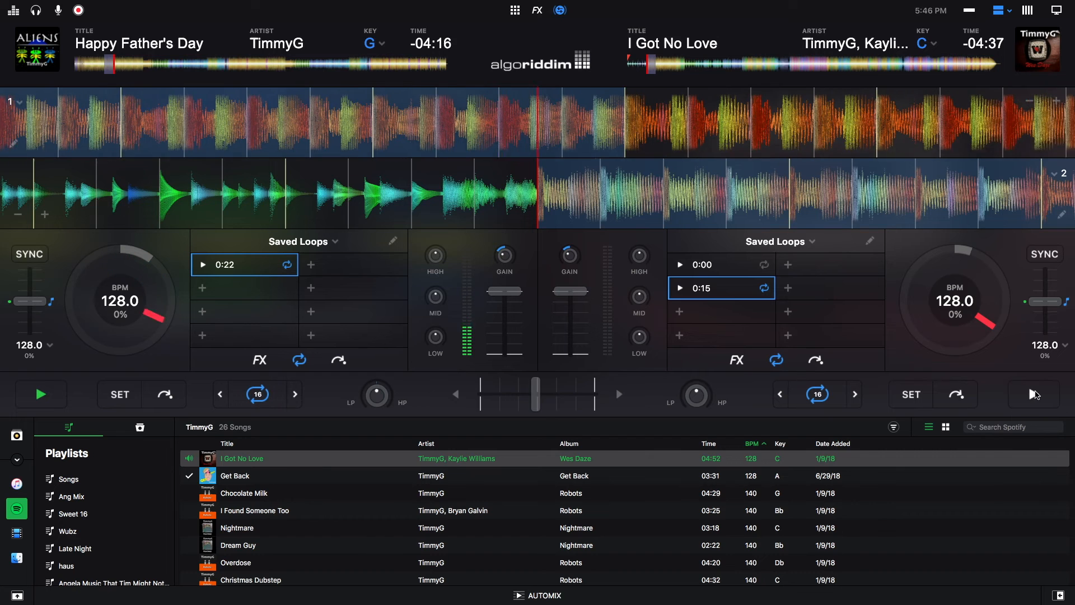
pyautogui.click(1033, 393)
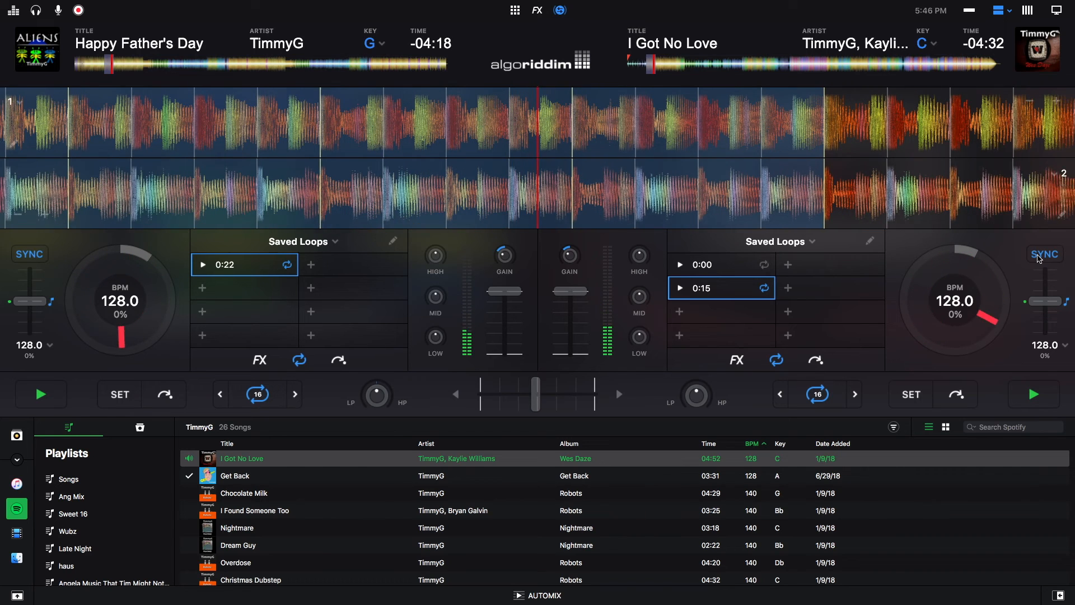
pyautogui.click(1034, 393)
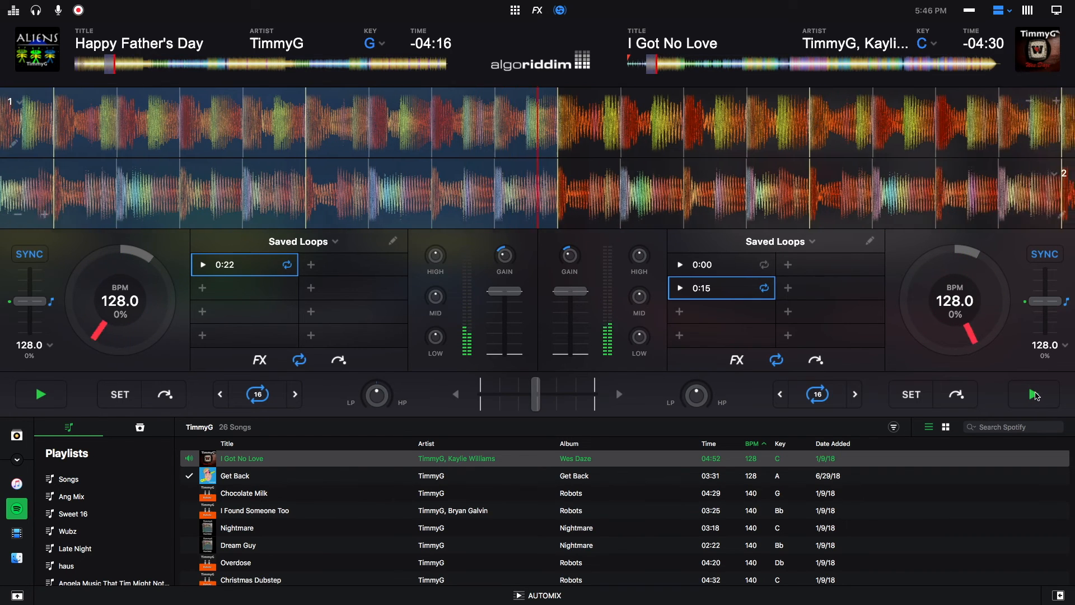
pyautogui.click(40, 393)
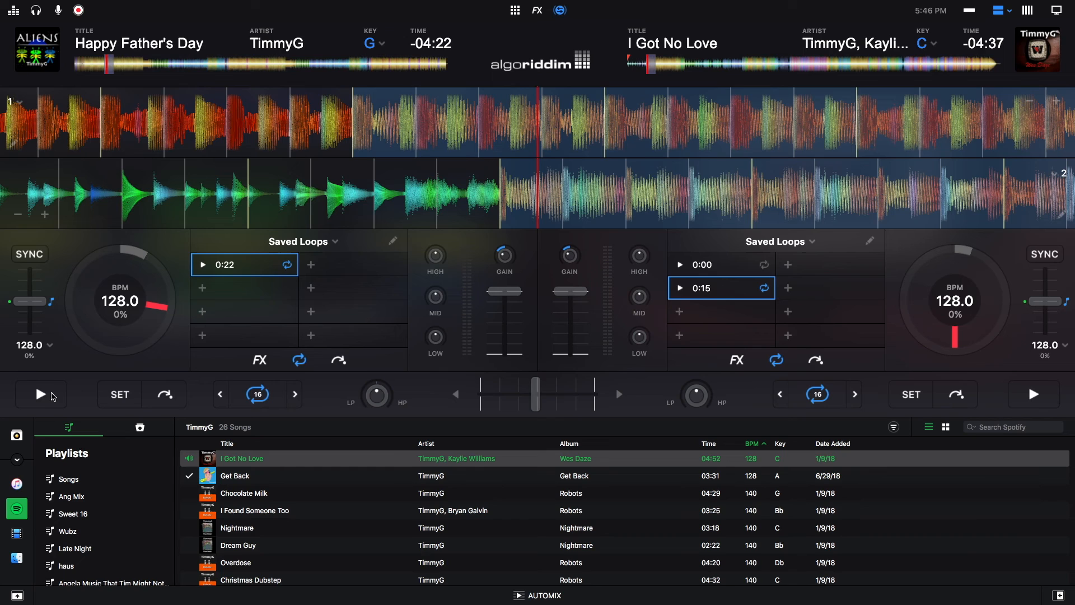